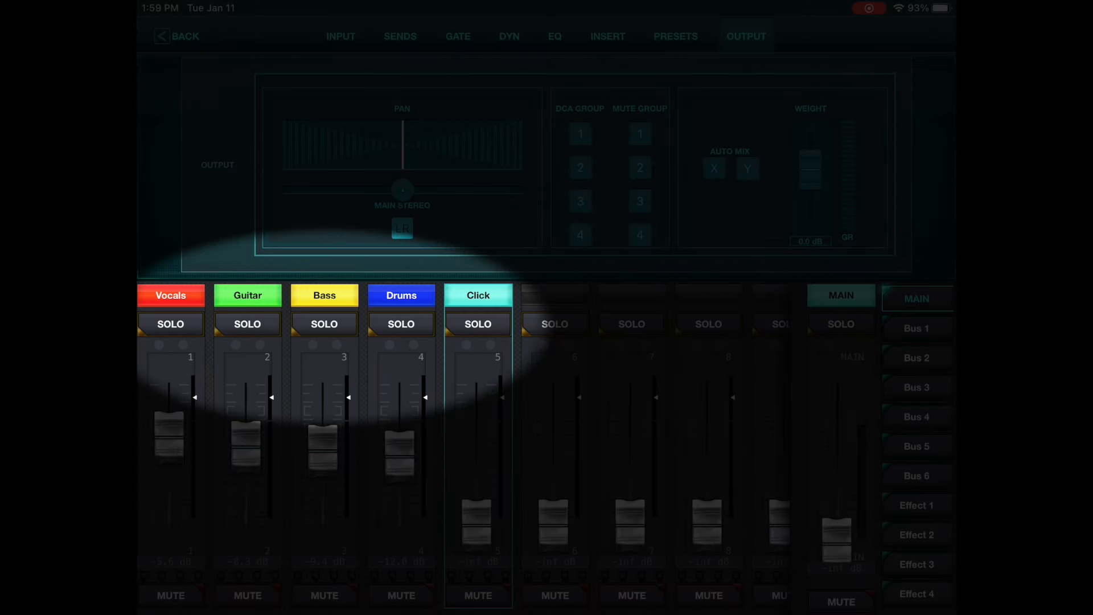
- Flip through the Singer, Guitar, Bass and Drums EARS bus mixes, ending on the main mix
left_click(916, 328)
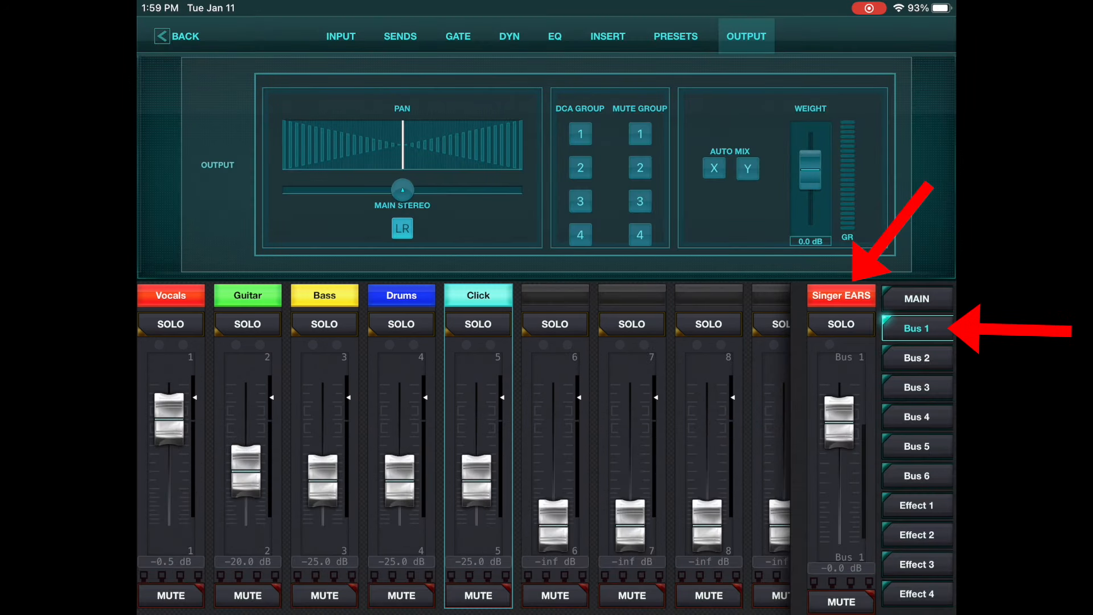
left_click(916, 357)
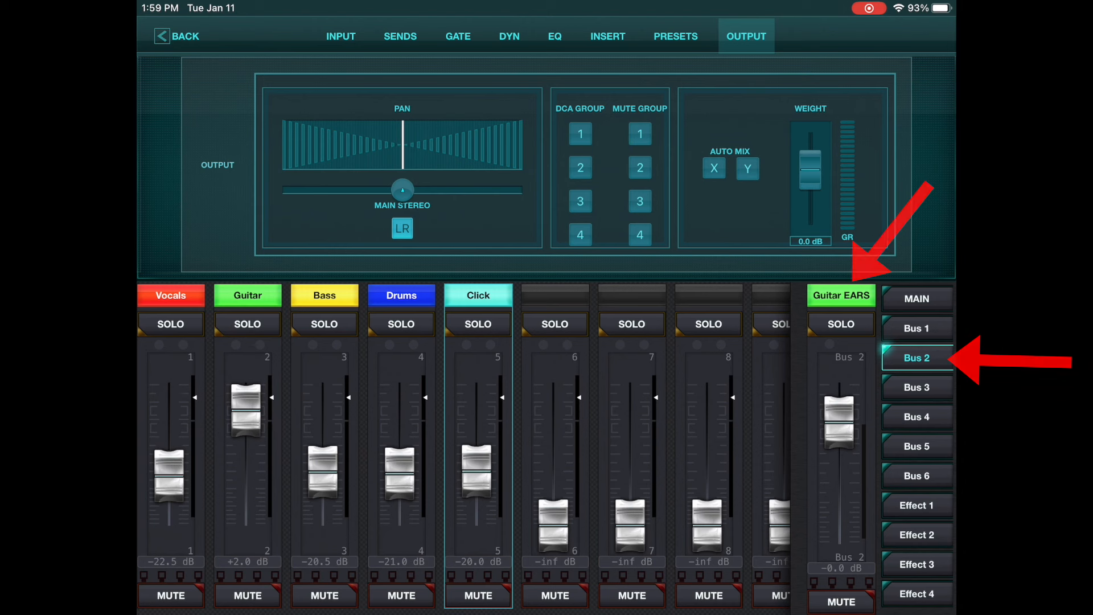
left_click(916, 387)
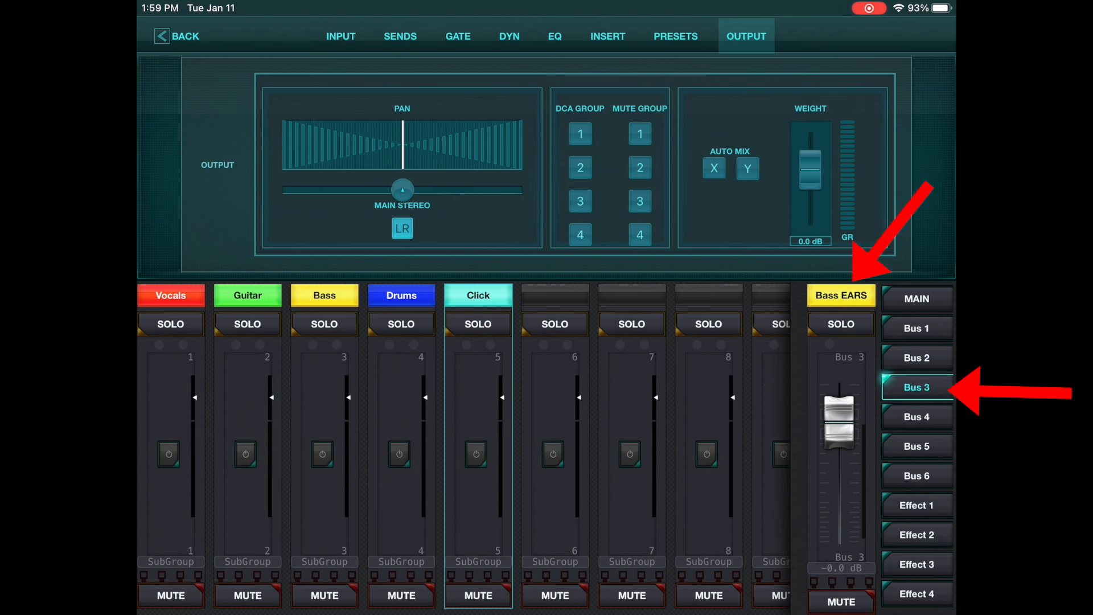
left_click(916, 416)
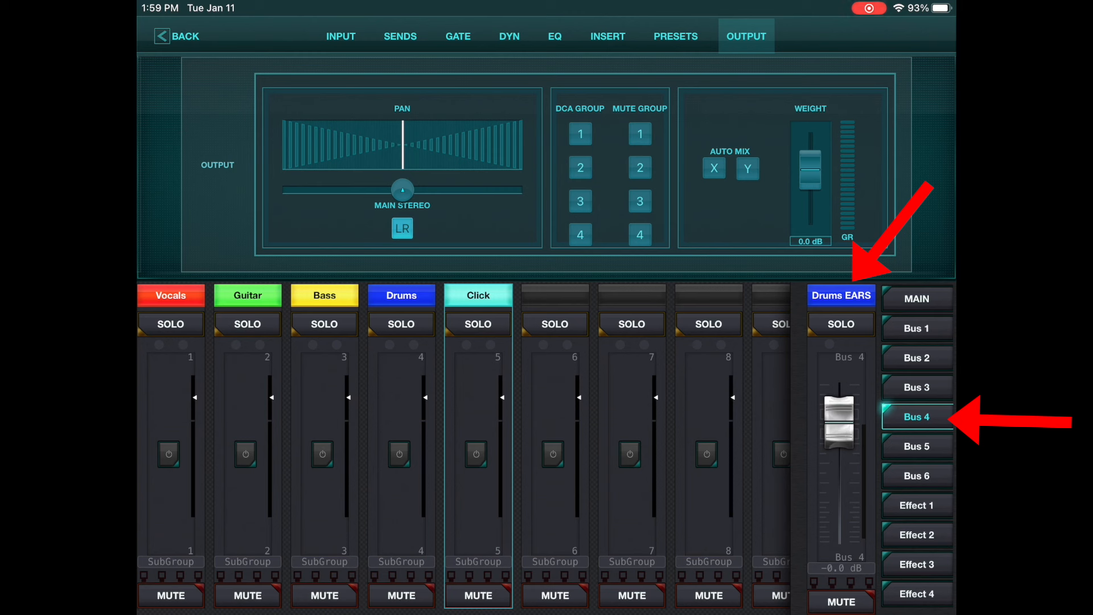
left_click(916, 298)
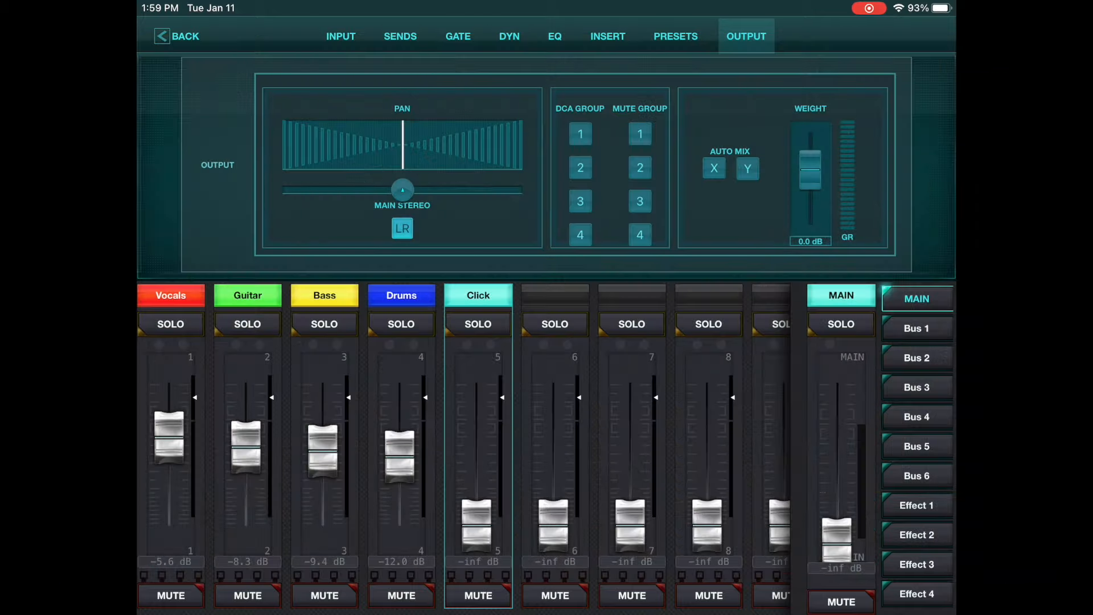
- Review the Singer and Bass EARS mixes again, then return to the main mixer overview
left_click(916, 328)
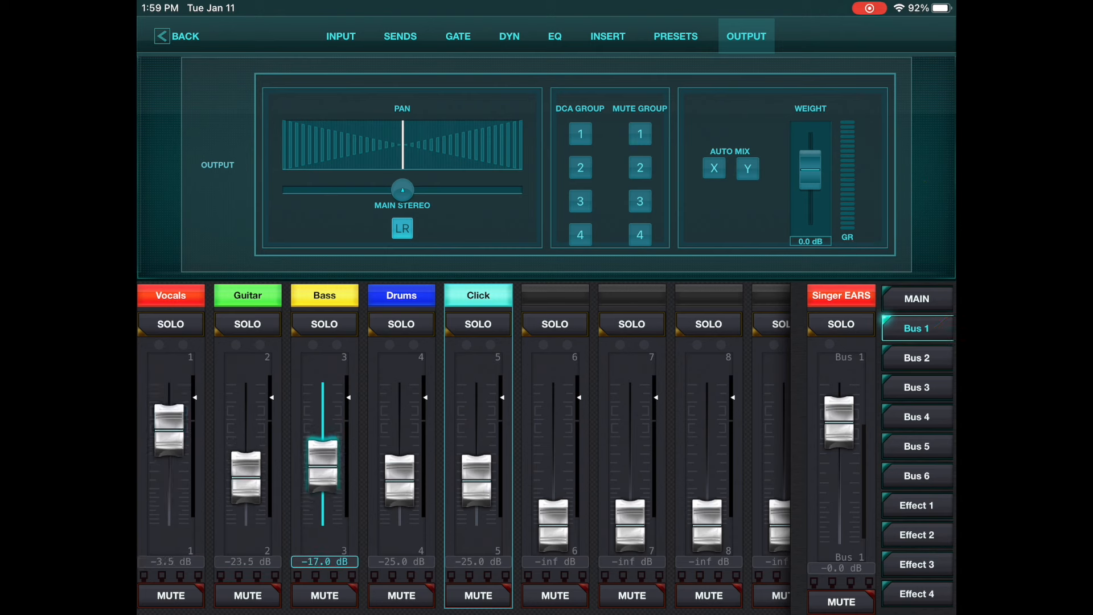
left_click(916, 358)
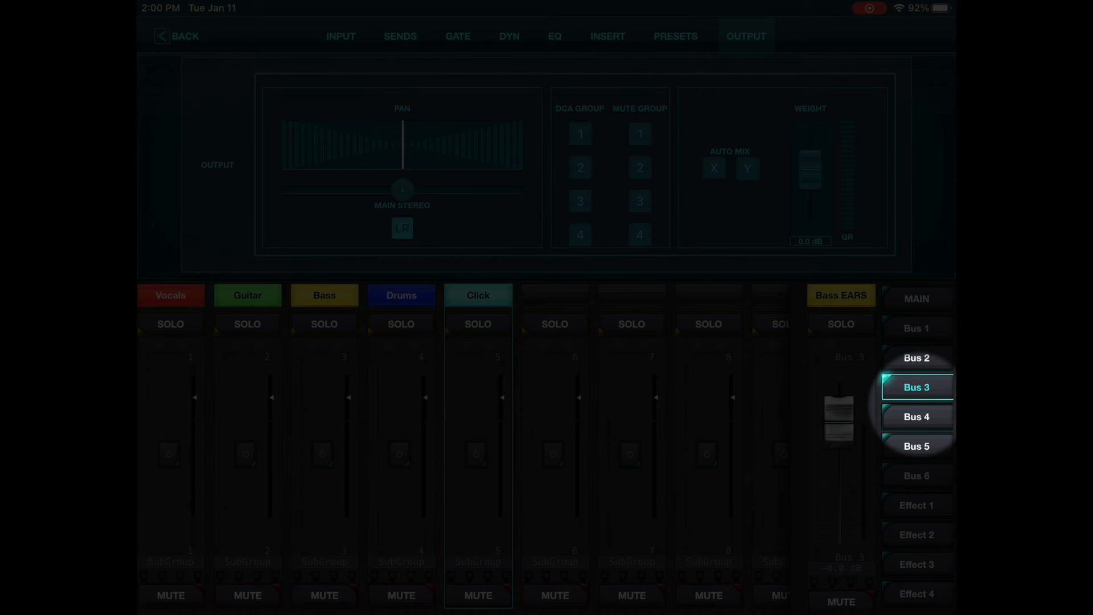
left_click(915, 416)
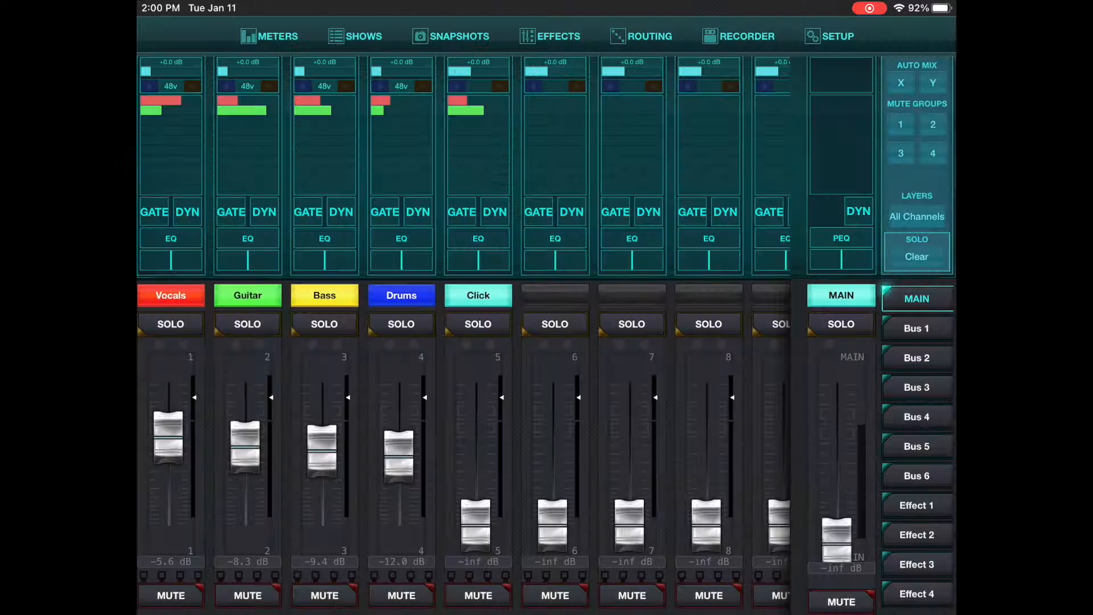
- View the audio and monitor settings and scroll the Monitor Source list
left_click(838, 35)
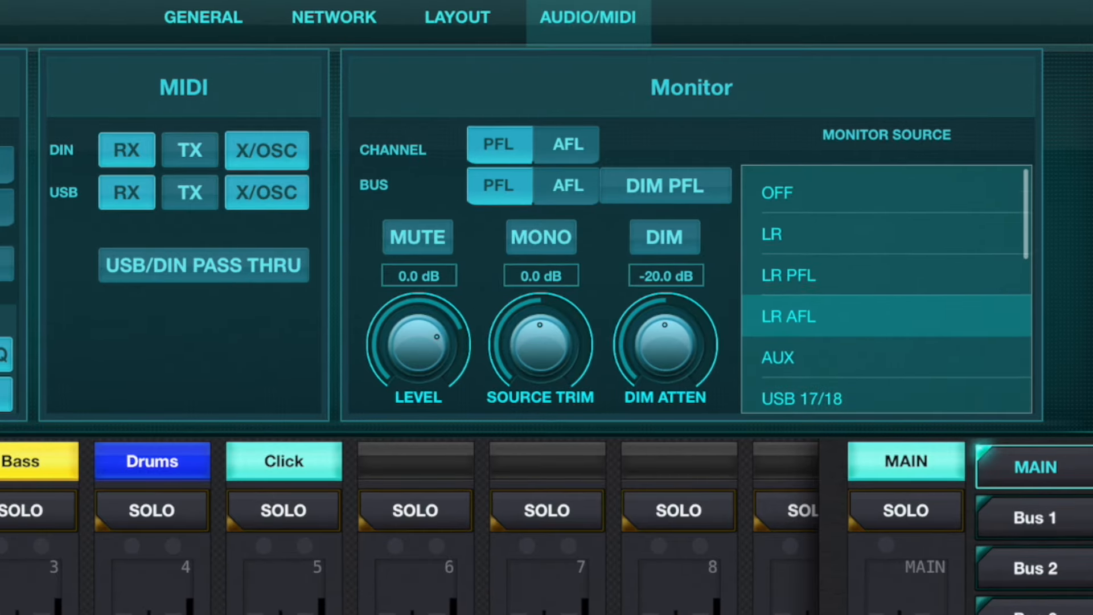
scroll("down", 3)
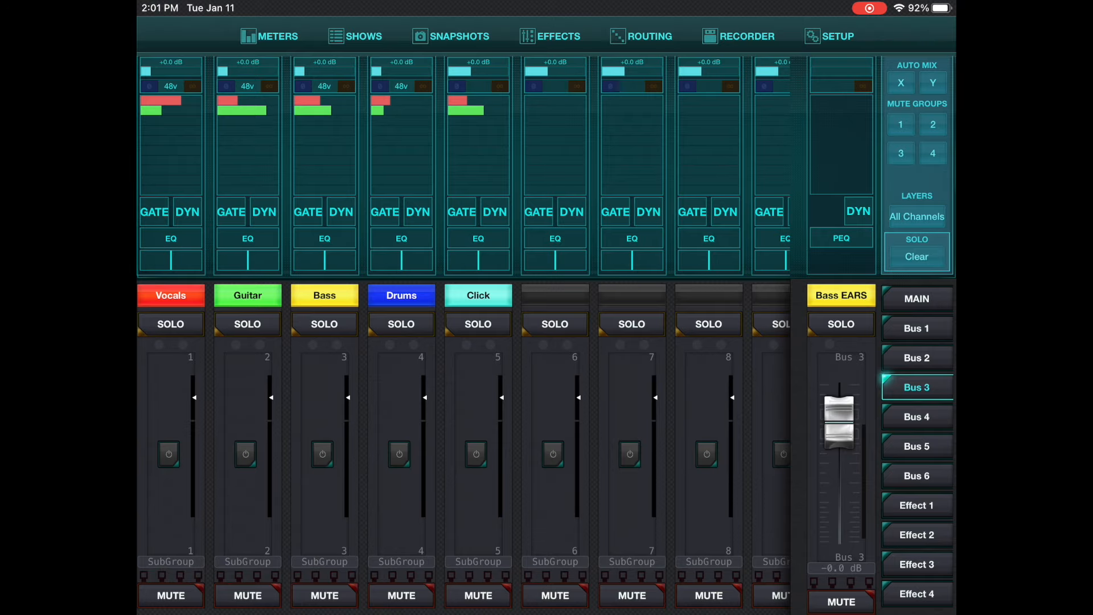
- Set the Vocals channel's Bus 3 send into Bass EARS to pre-fader
left_click(916, 387)
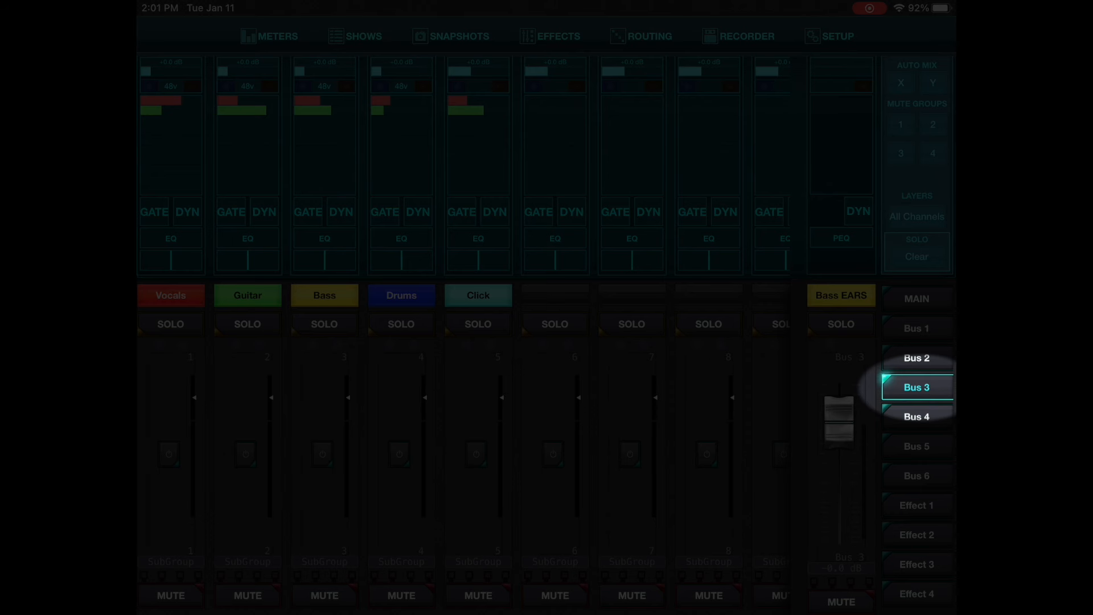
left_click(916, 387)
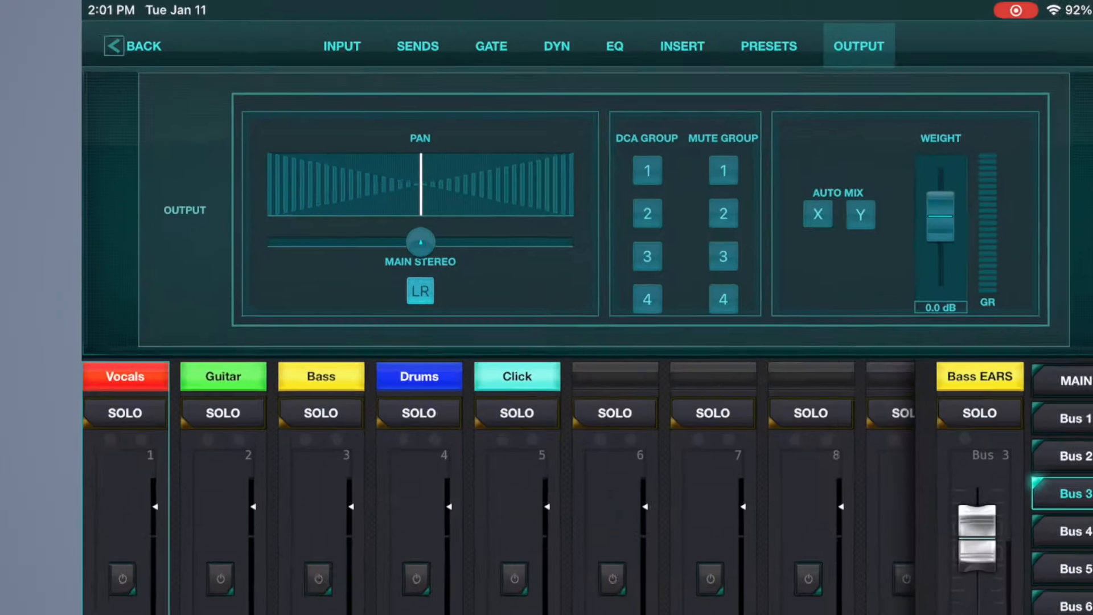
left_click(418, 45)
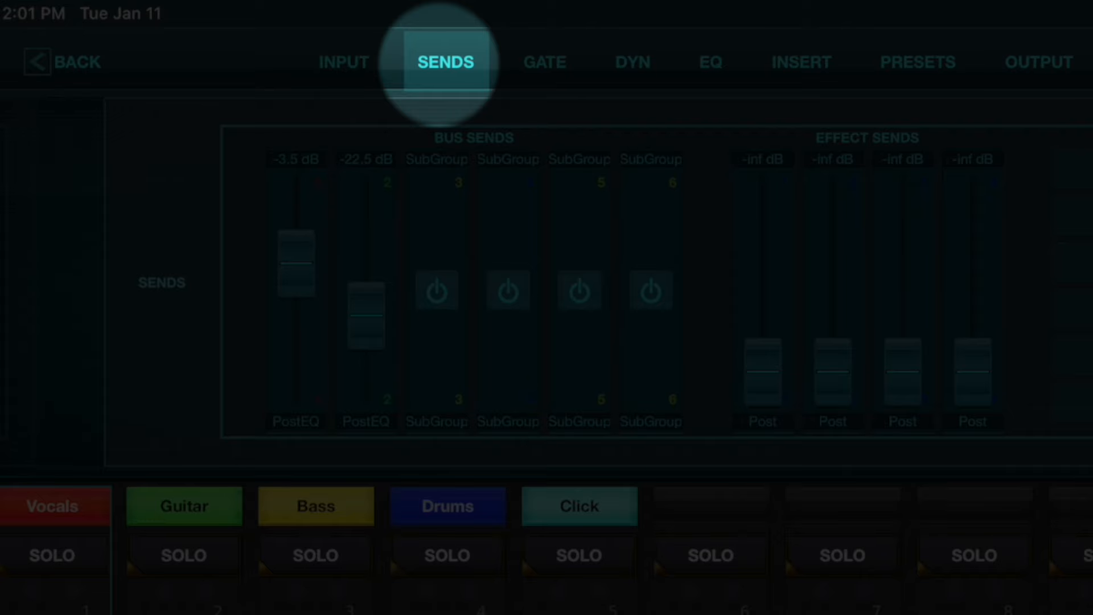
left_click(445, 62)
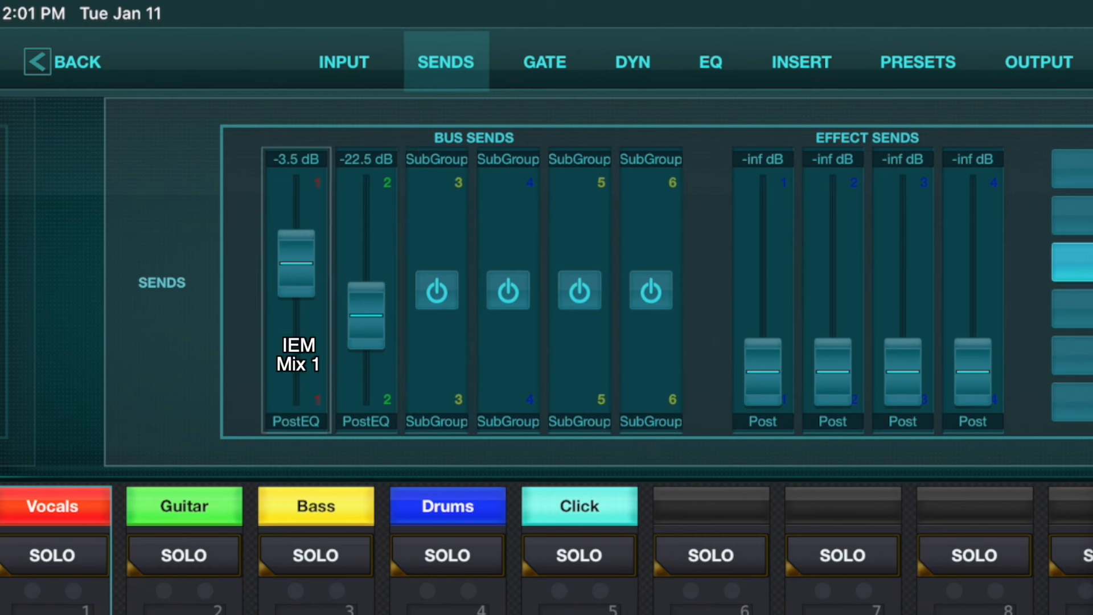
left_click(437, 289)
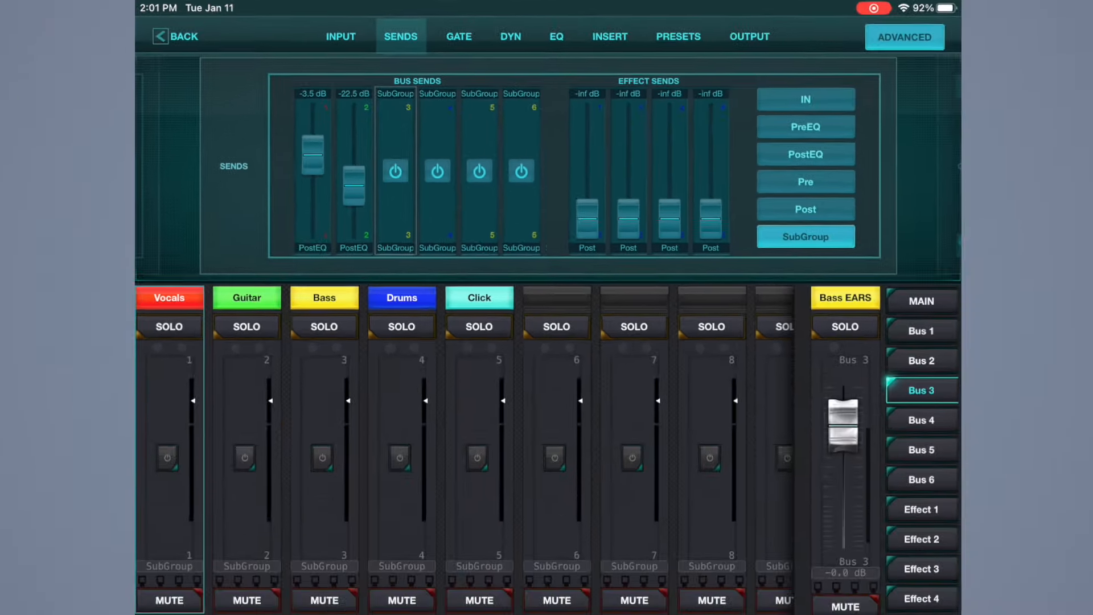
left_click(805, 181)
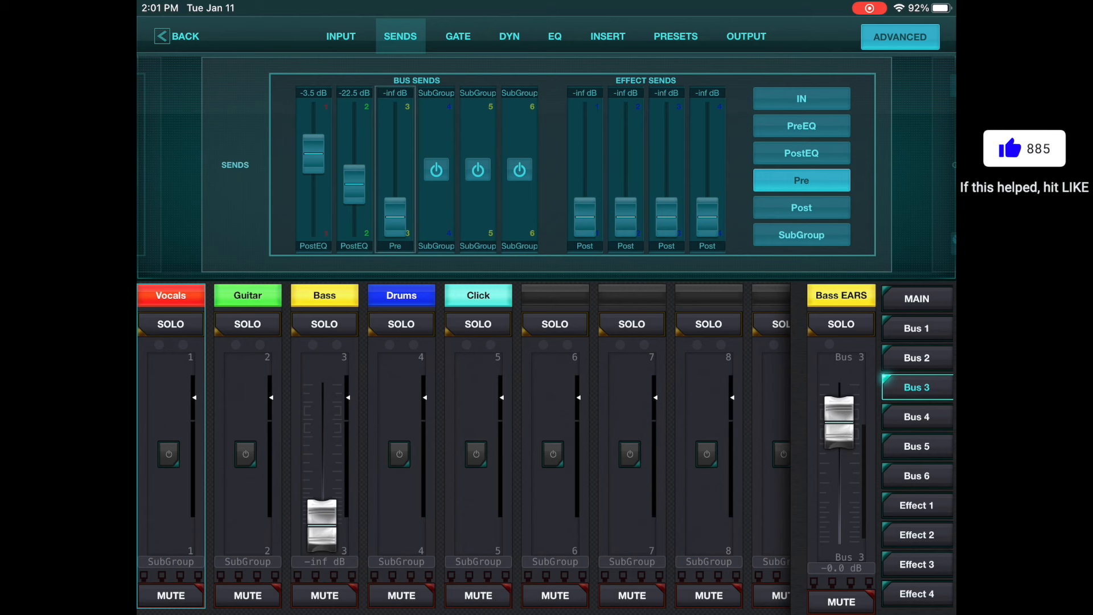
- Move on to the Guitar channel's Bus 3 send
left_click(800, 235)
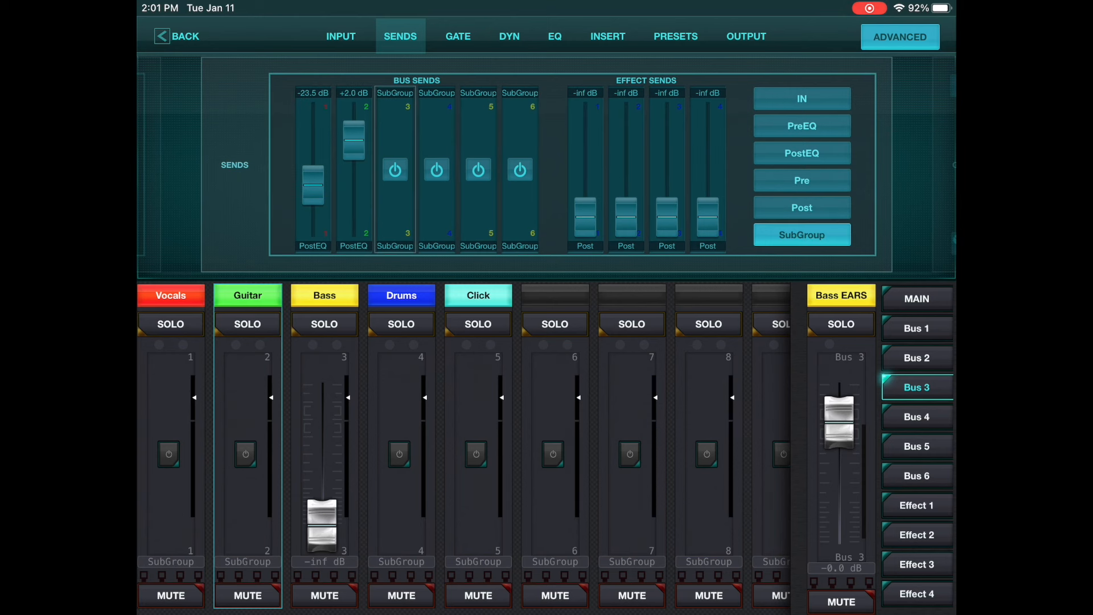
left_click(800, 180)
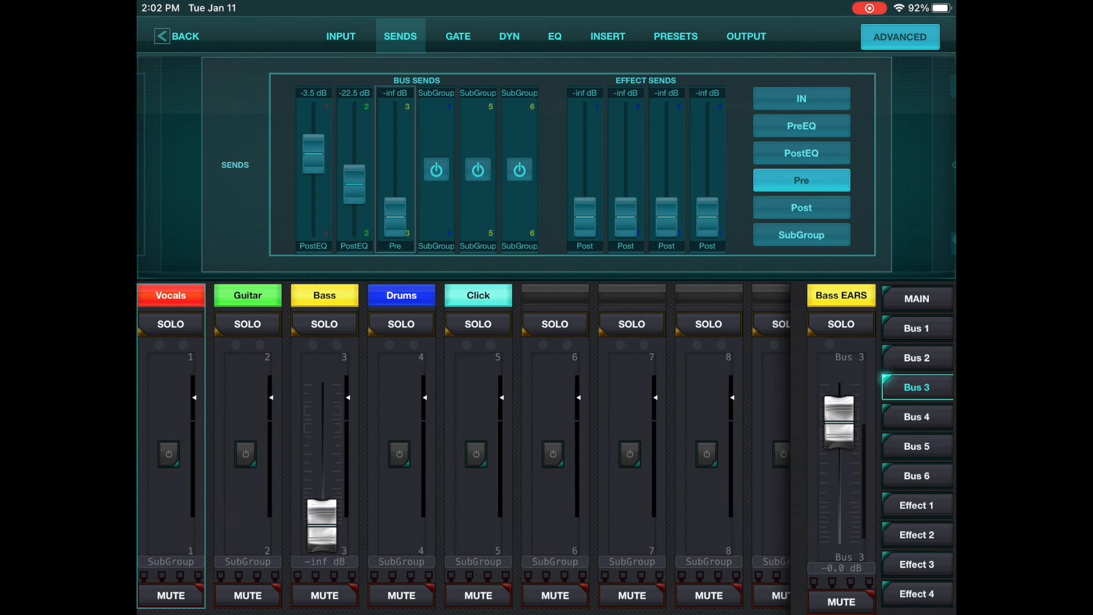
- Set the remaining Bus 3 sends to pre-fader and adjust the Click level in the bass mix
left_click(247, 323)
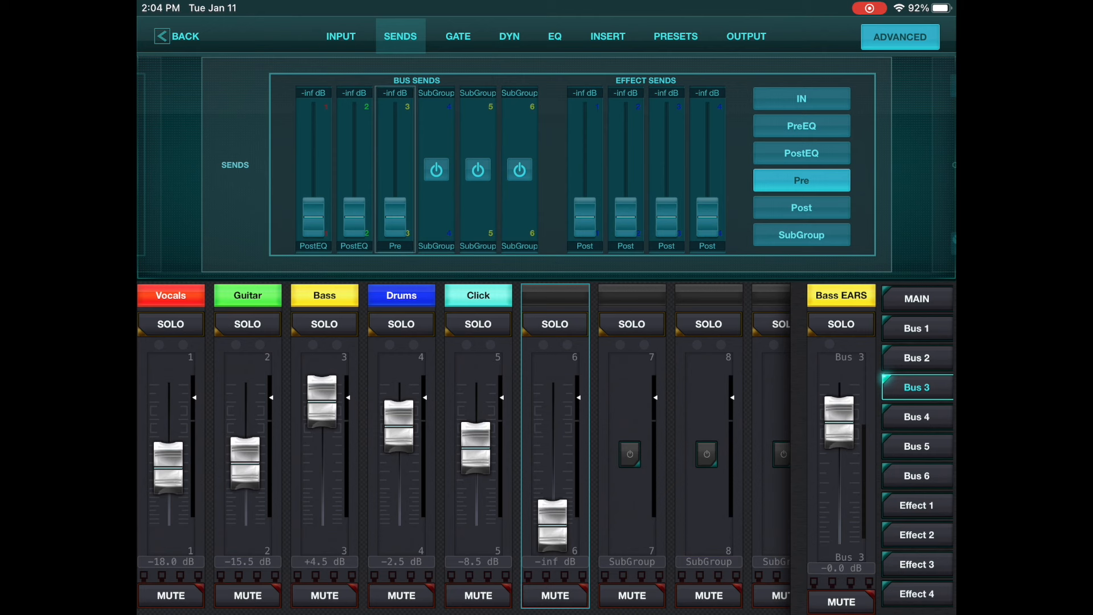
left_click_drag(473, 449, 474, 453)
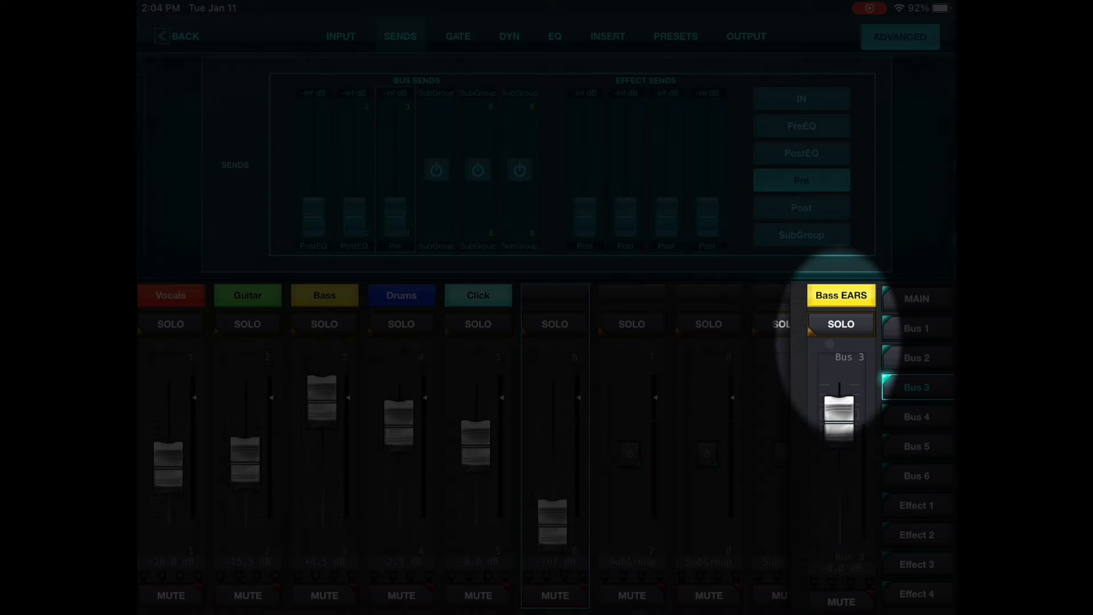
- Review the Bass EARS bus settings, its EQ and output page
left_click(745, 36)
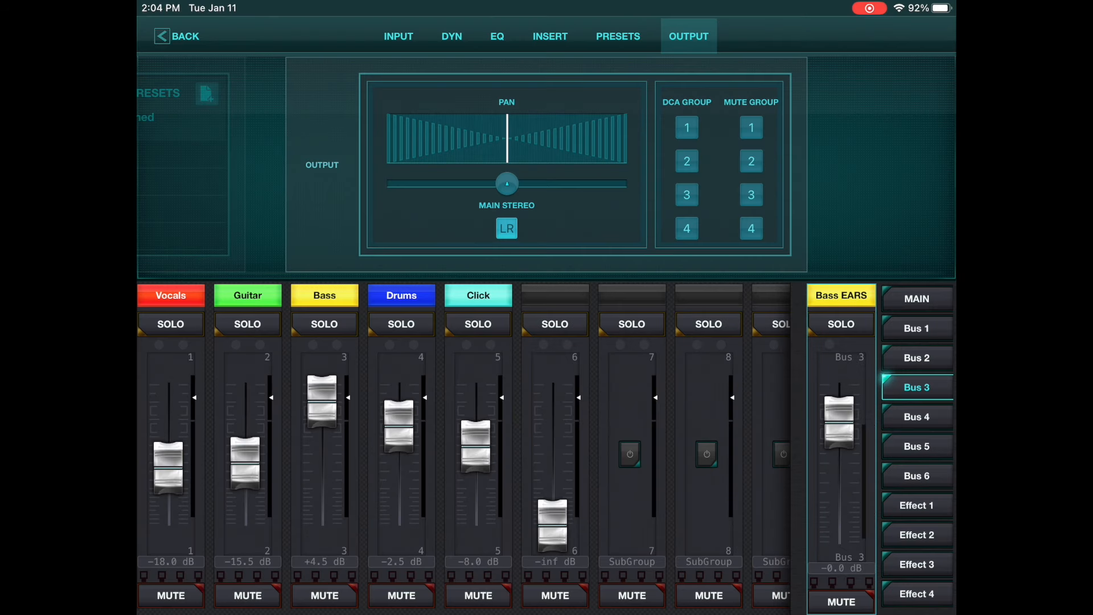
left_click(497, 35)
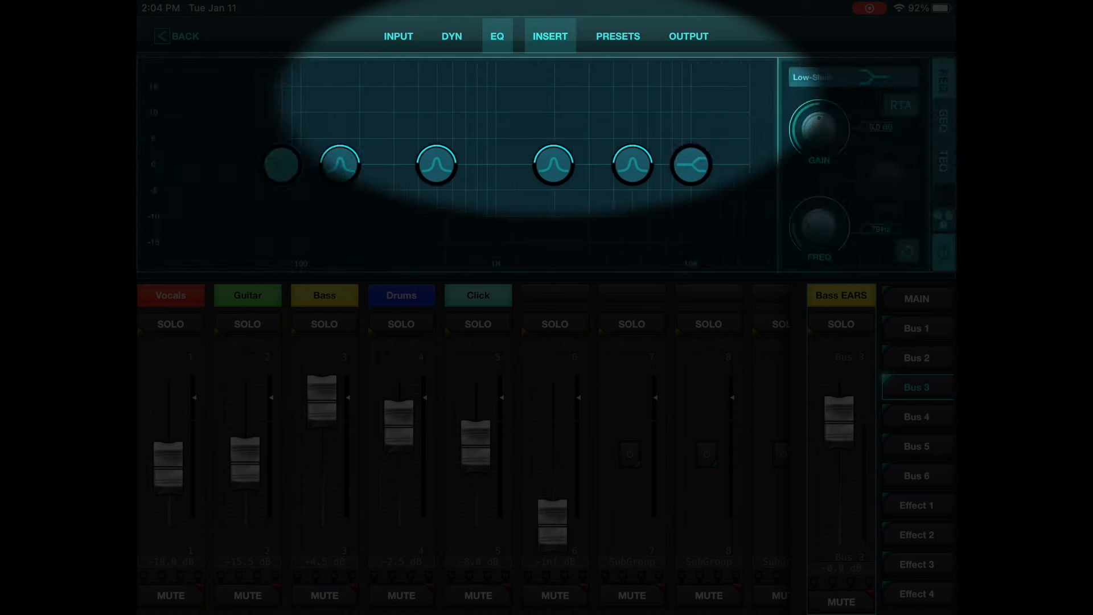
left_click(688, 35)
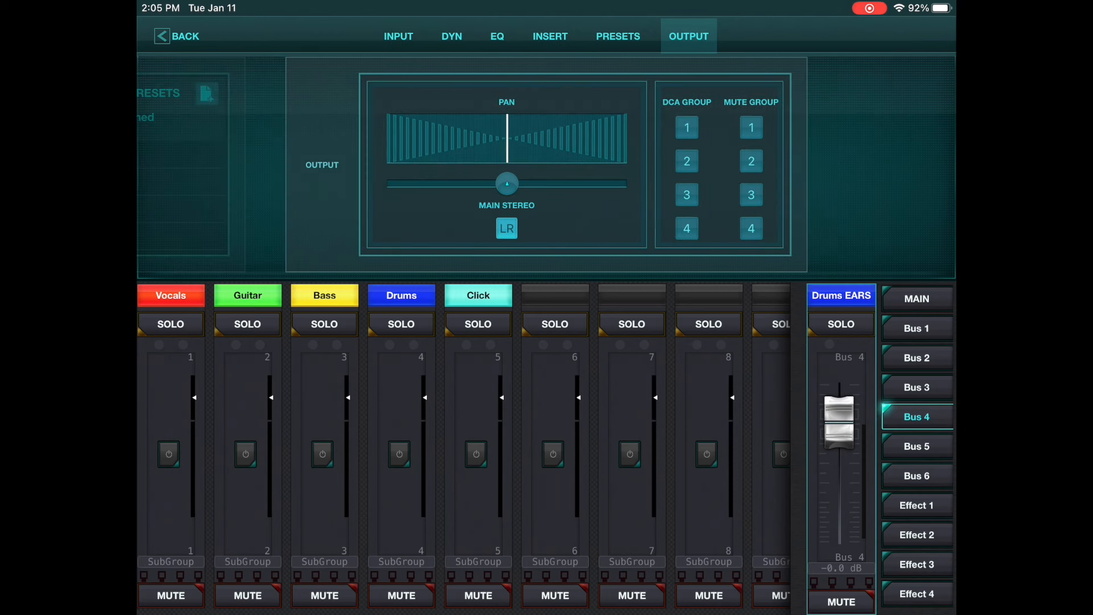
- Set the channel Bus 4 sends into Drums EARS to pre-fader and return to the overview
left_click(400, 35)
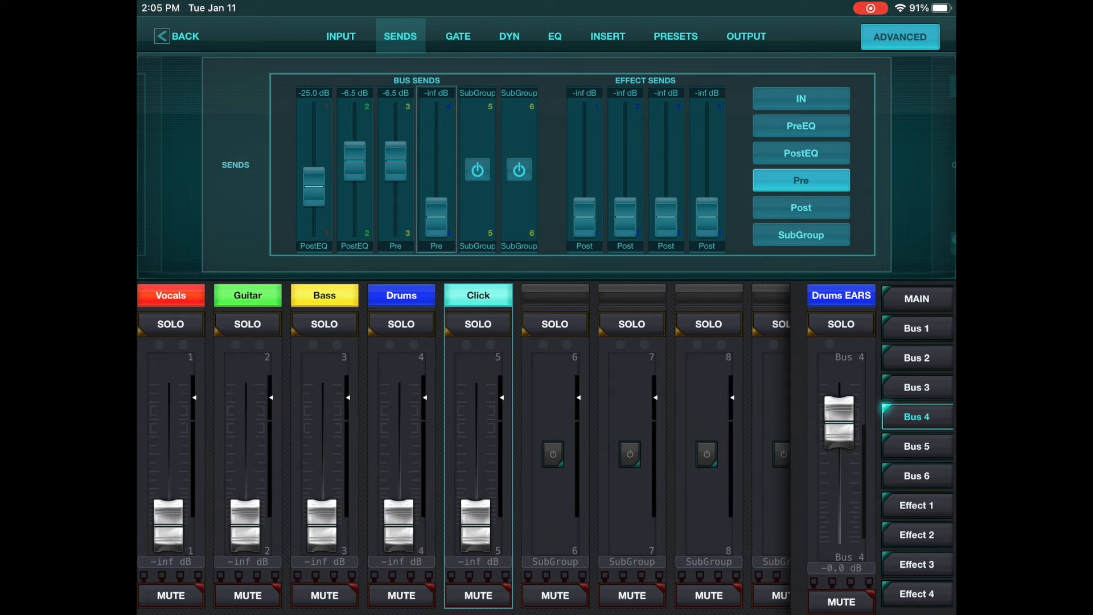
left_click(830, 36)
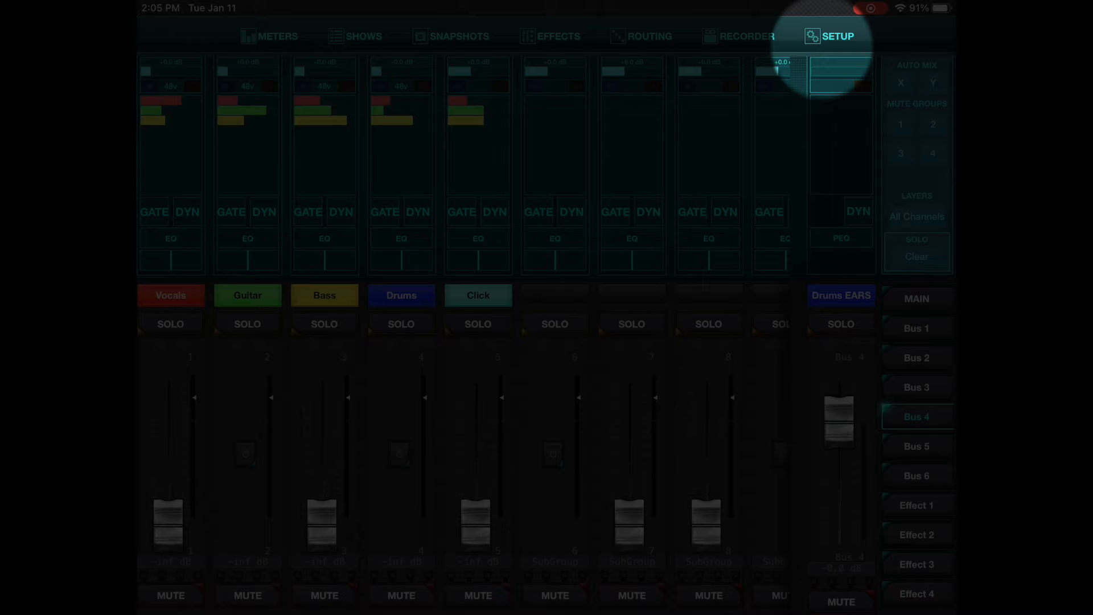
- Choose the headphone monitor source in the audio settings
left_click(830, 36)
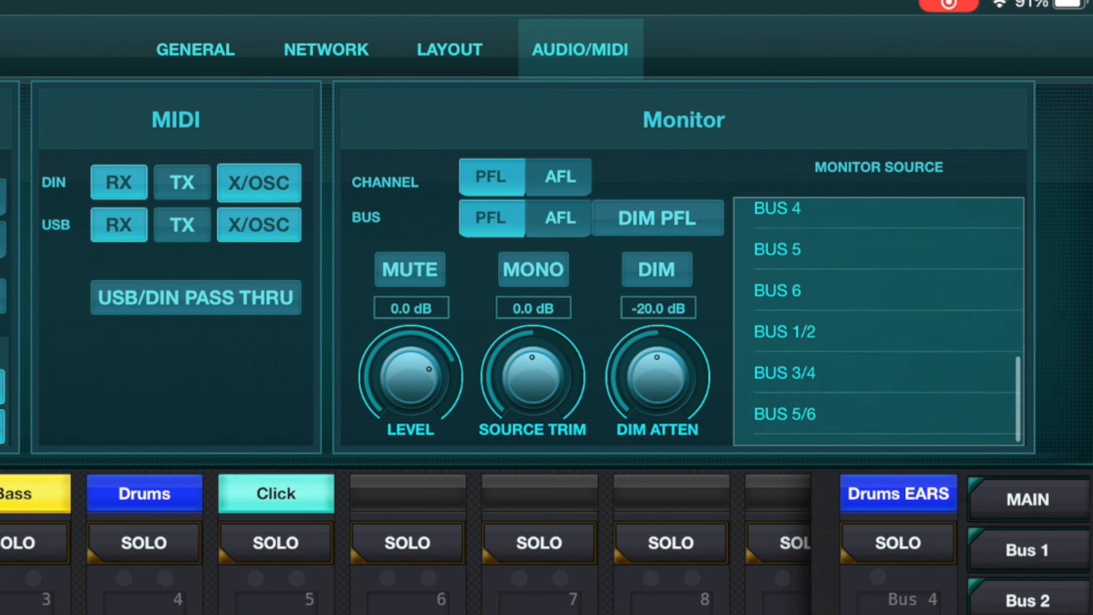
left_click(788, 384)
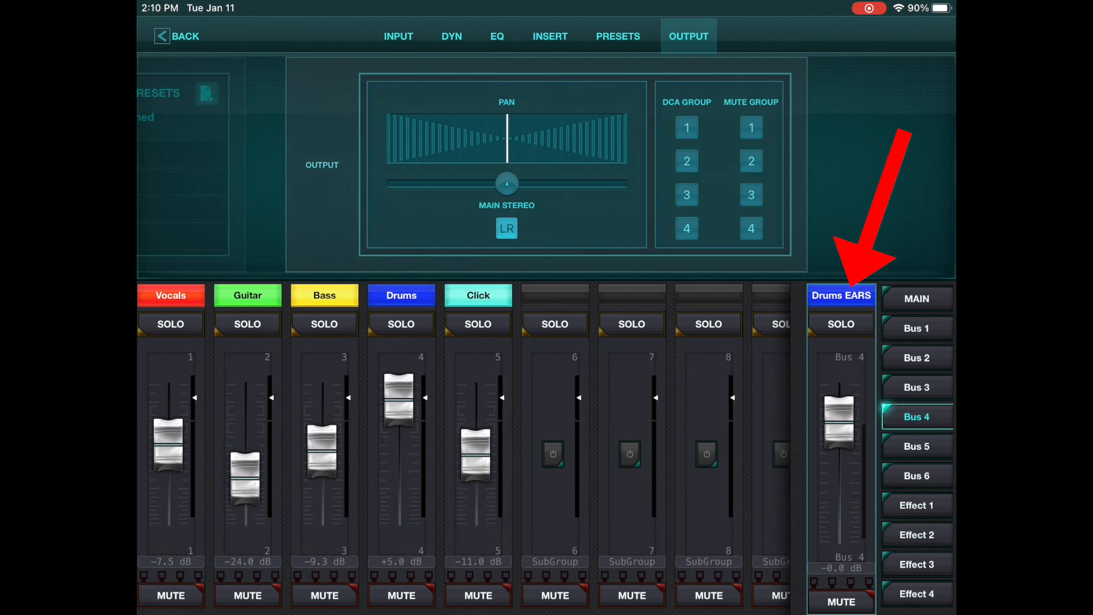
- Glance at the bus preset panel and return to the bus output settings
left_click(617, 37)
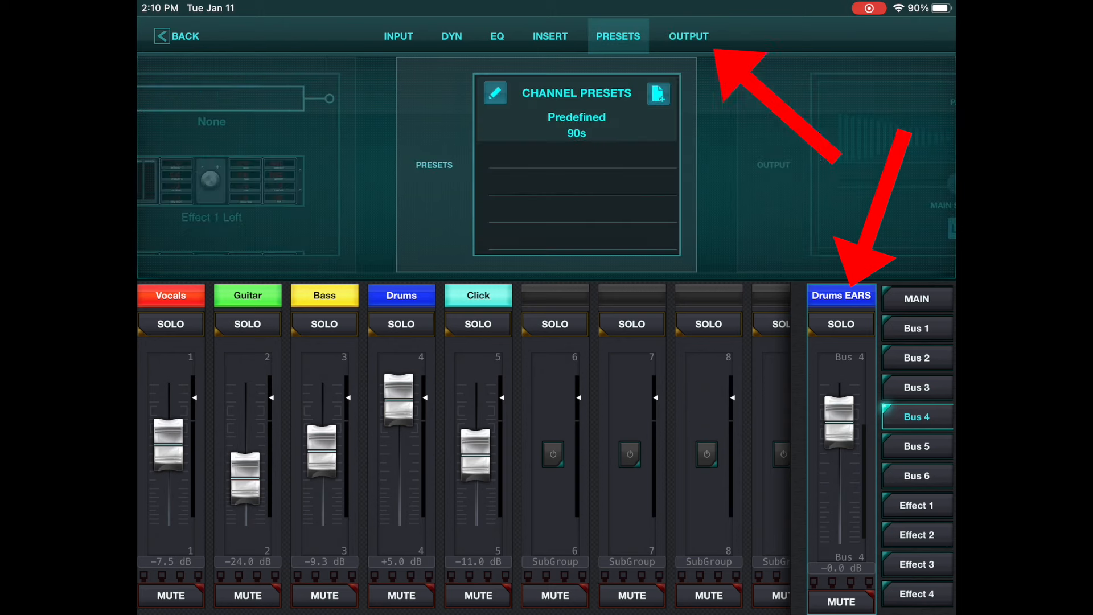
left_click(689, 35)
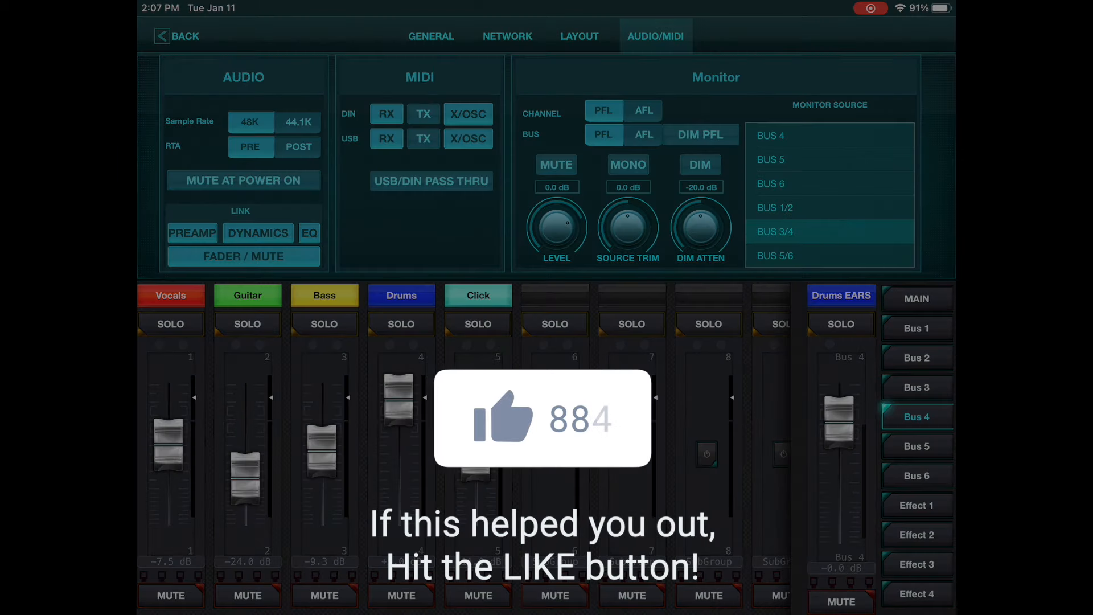
left_click(503, 418)
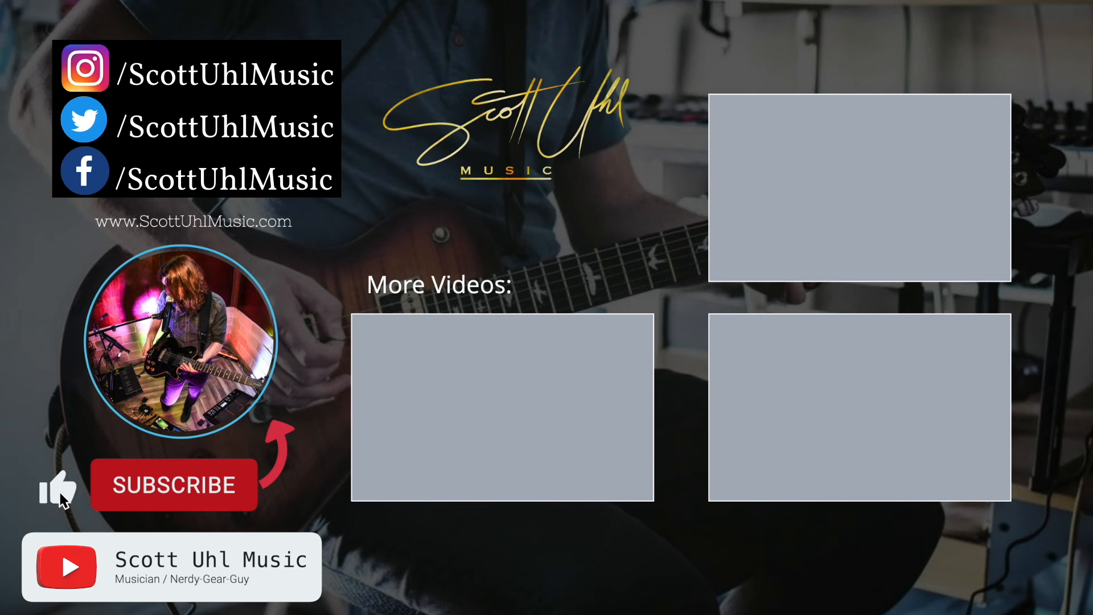
left_click(173, 486)
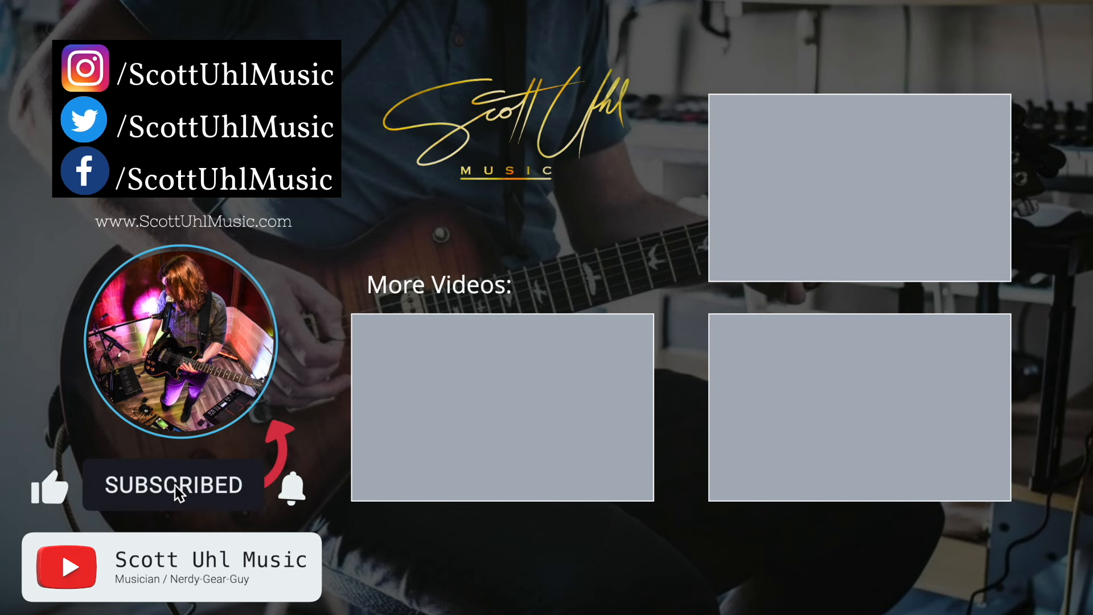